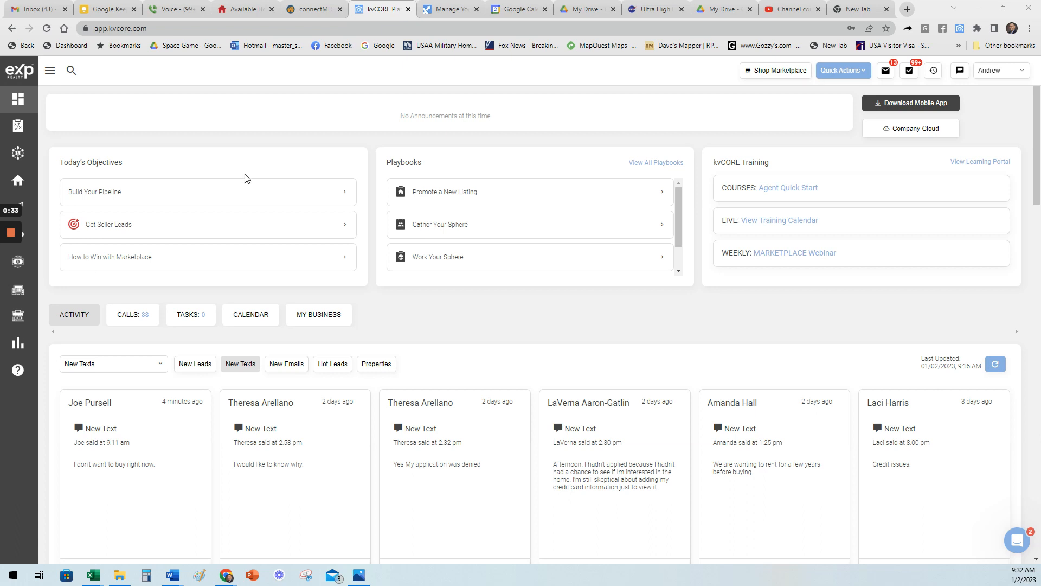
{"action": "mouse_move", "coordinate": [128, 146]}
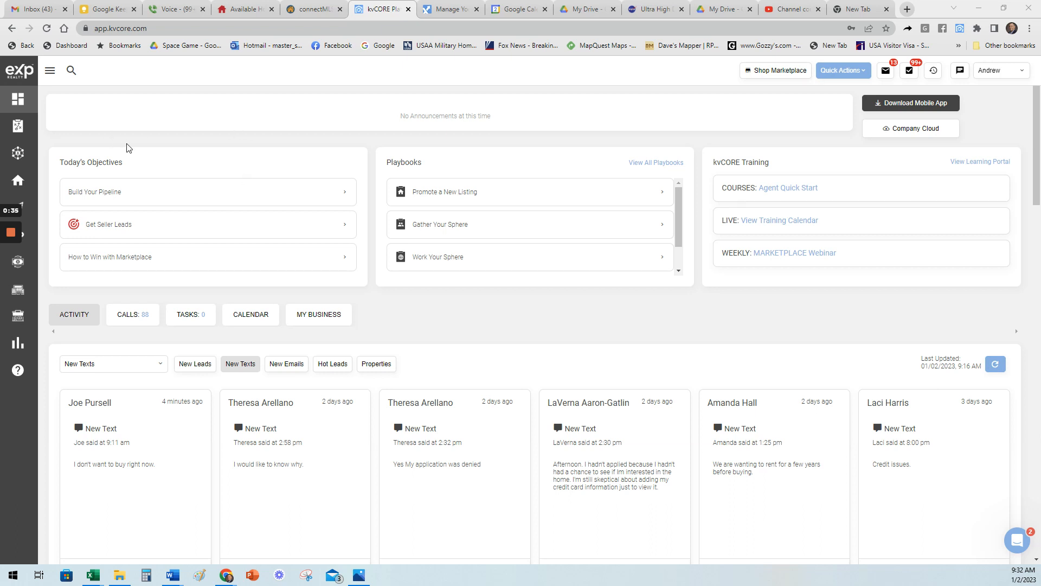
{"action": "mouse_move", "coordinate": [393, 52]}
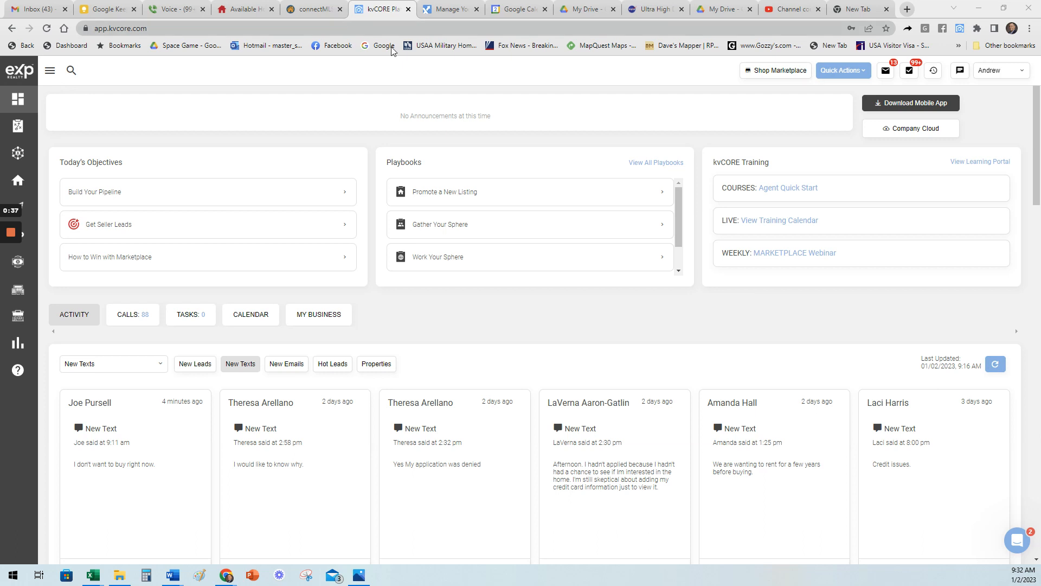
{"action": "mouse_move", "coordinate": [412, 320]}
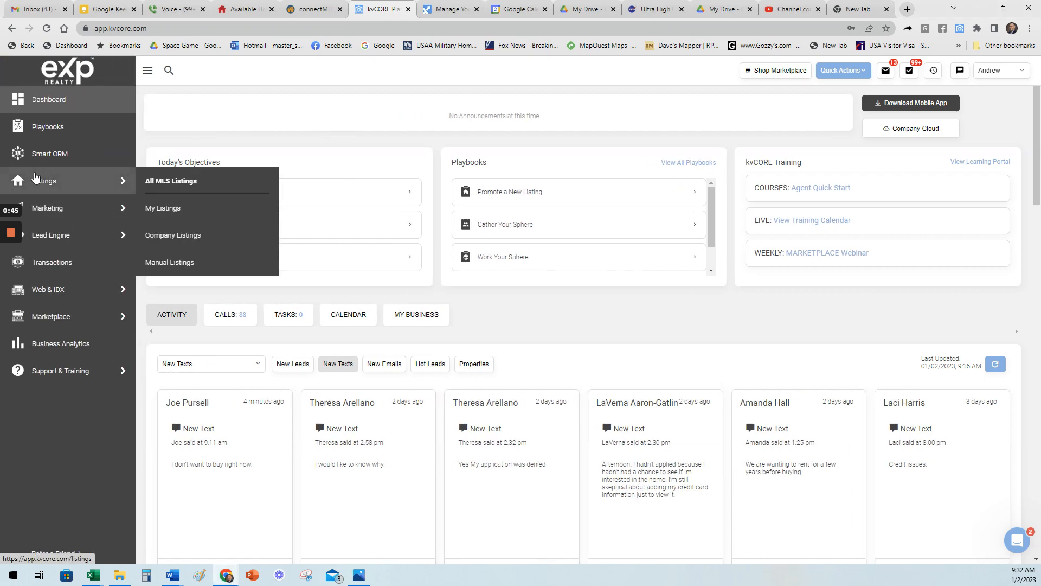
Step: Show the All MLS Listings table and browse down to late December 2022 properties
{"action": "left_click", "coordinate": [170, 180]}
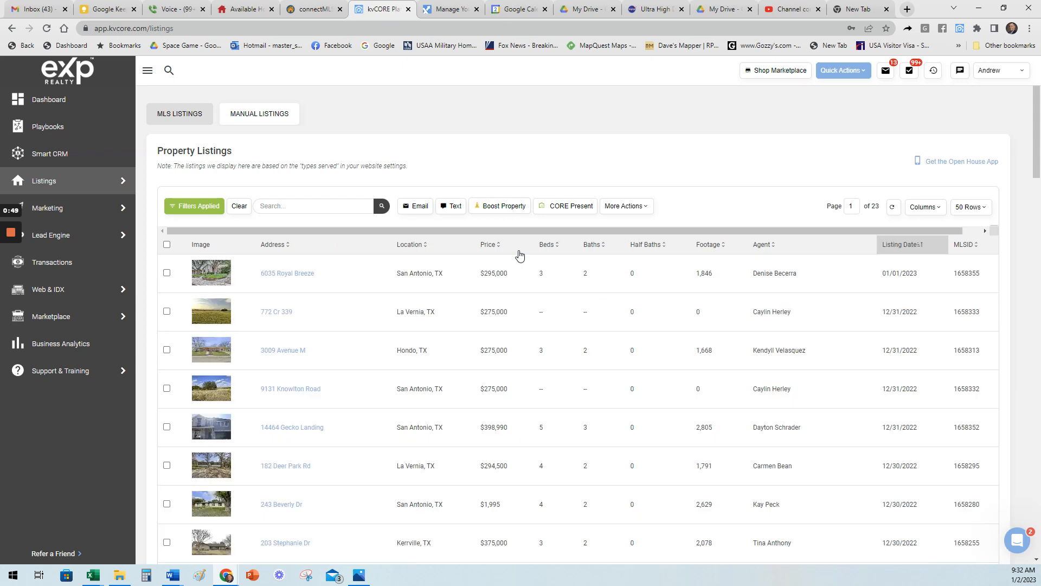
{"action": "scroll", "scroll_direction": "down", "scroll_amount": 3}
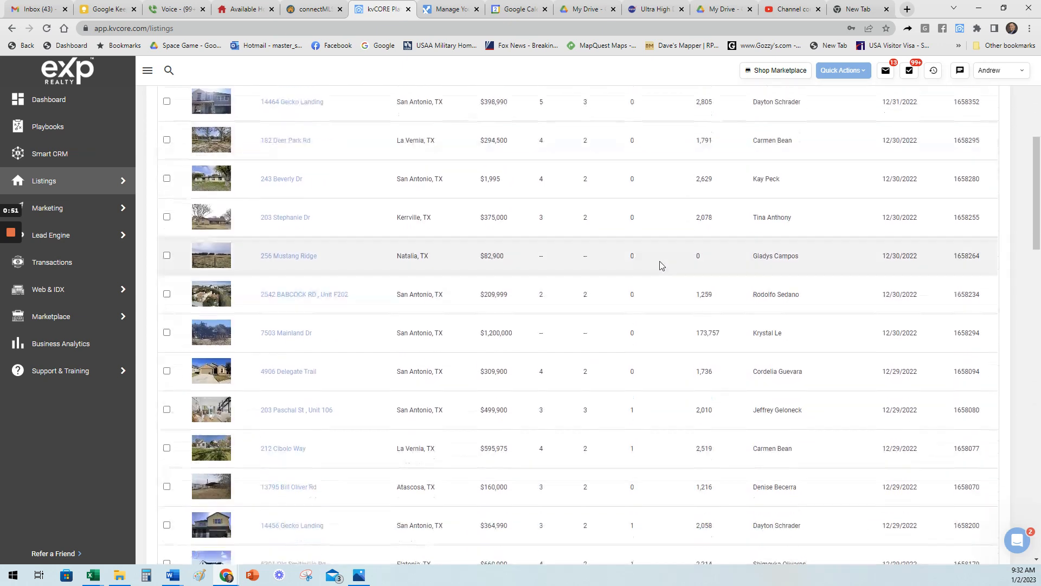
{"action": "scroll", "scroll_direction": "down", "scroll_amount": 3}
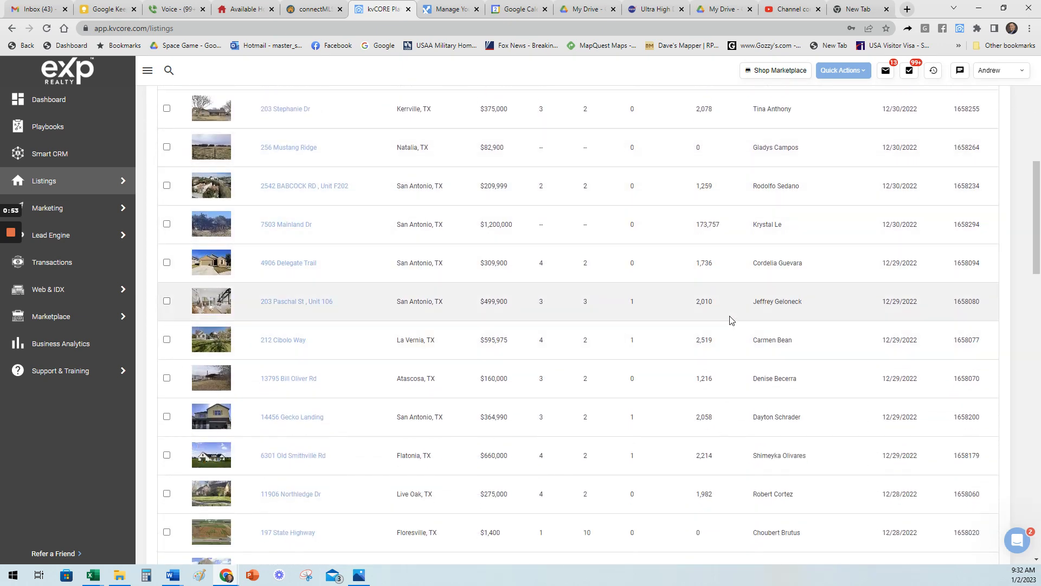
{"action": "mouse_move", "coordinate": [837, 335]}
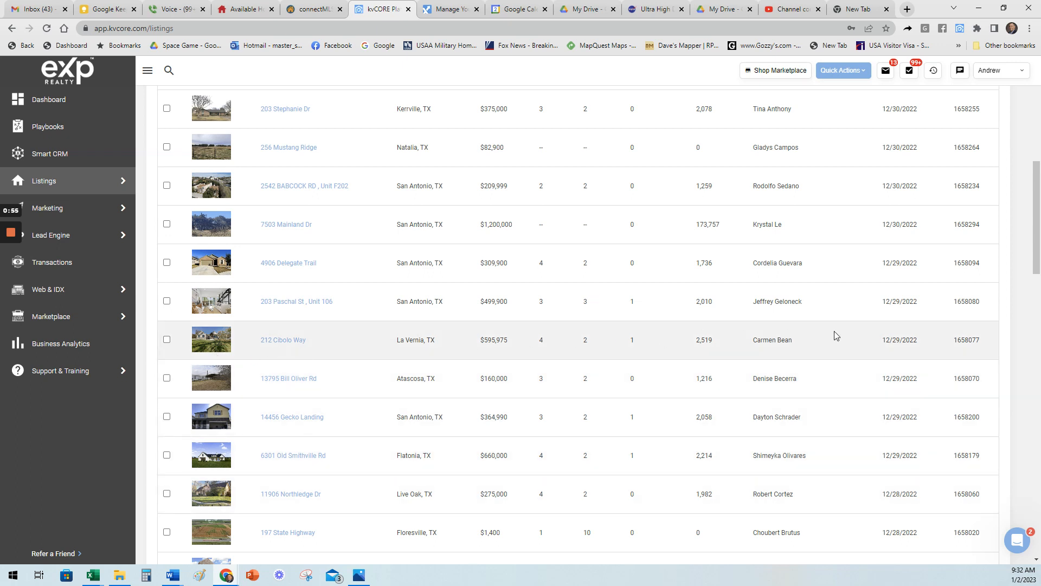
{"action": "mouse_move", "coordinate": [801, 343]}
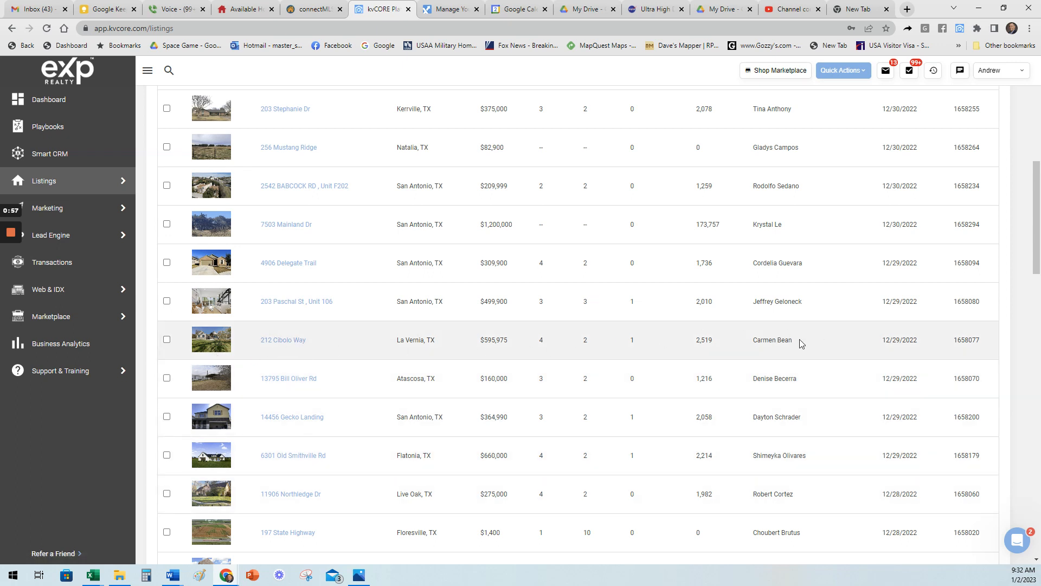
{"action": "left_click", "coordinate": [283, 340]}
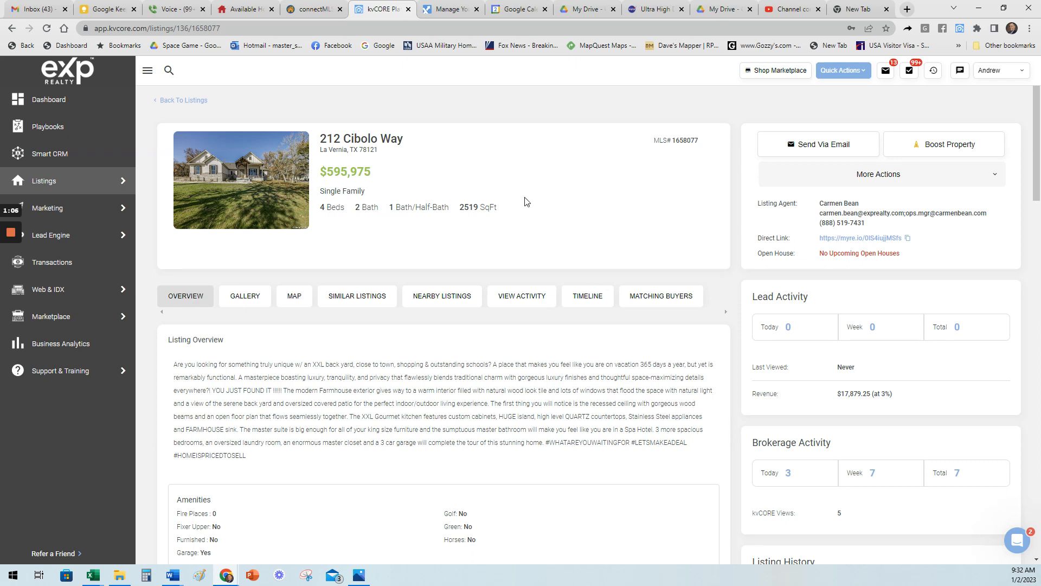
{"action": "mouse_move", "coordinate": [481, 356]}
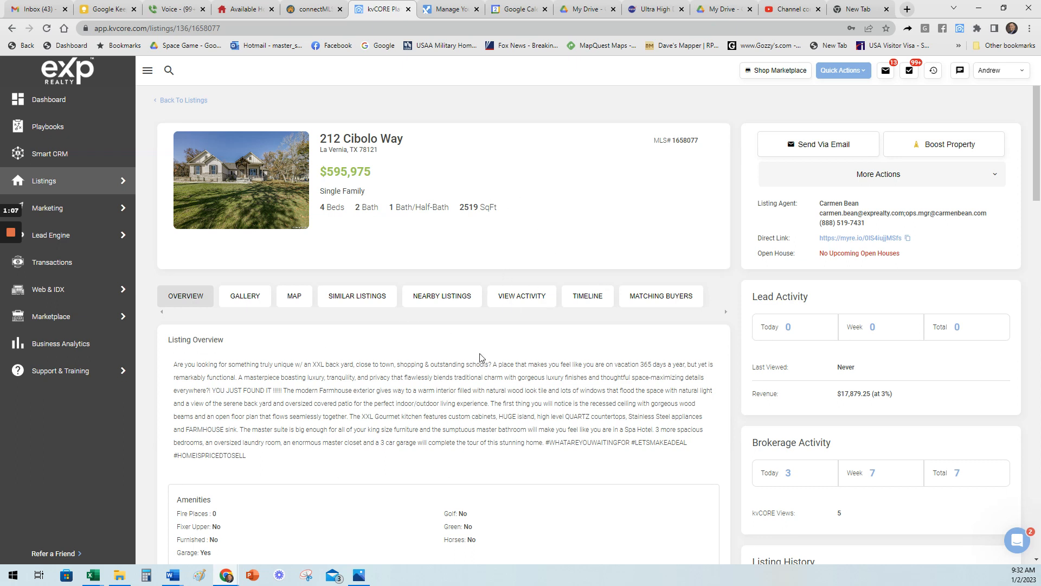
{"action": "mouse_move", "coordinate": [267, 477]}
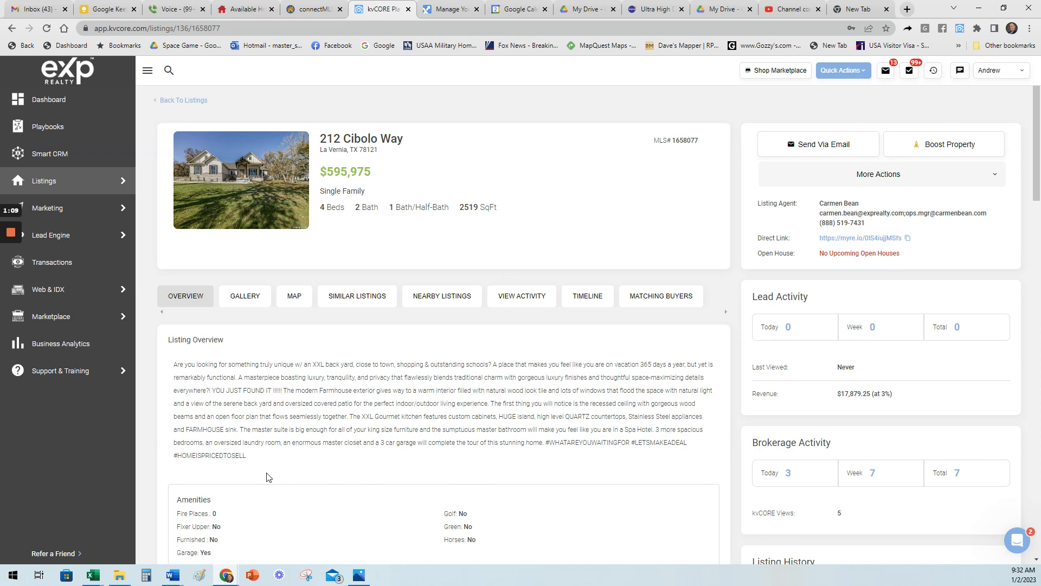
{"action": "mouse_move", "coordinate": [414, 349]}
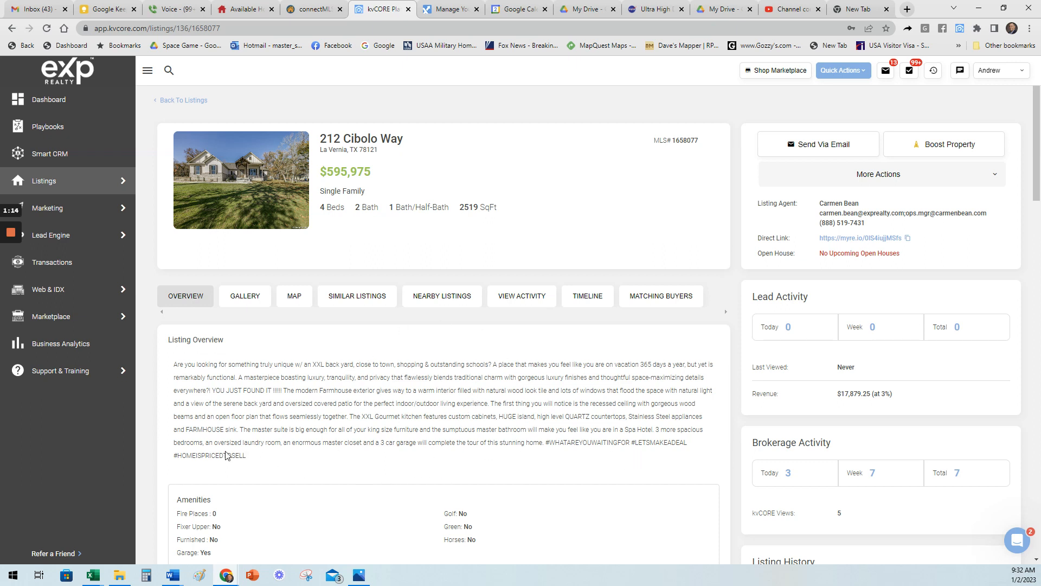
{"action": "mouse_move", "coordinate": [707, 158]}
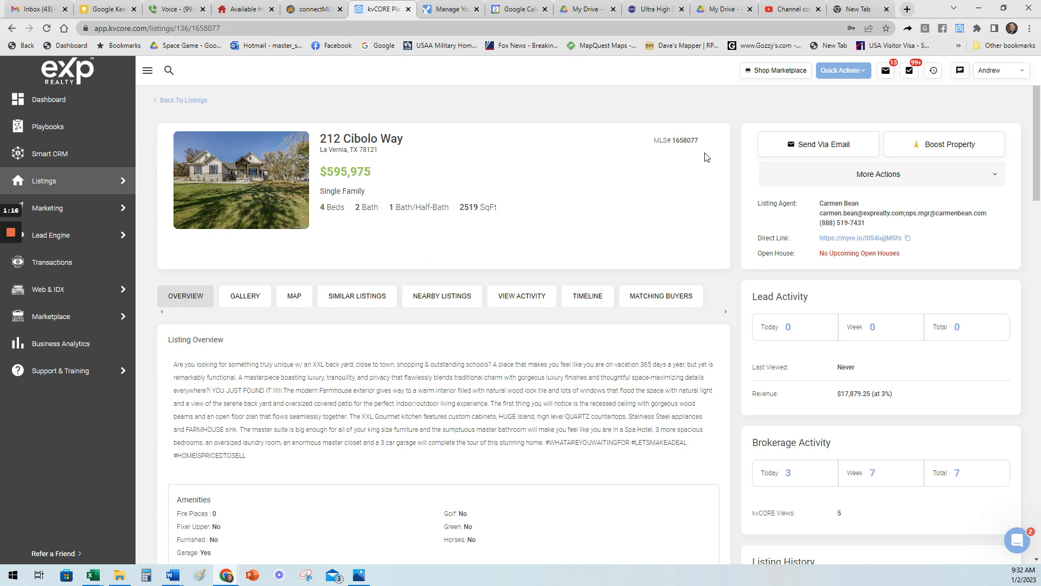
{"action": "double_click", "coordinate": [685, 140]}
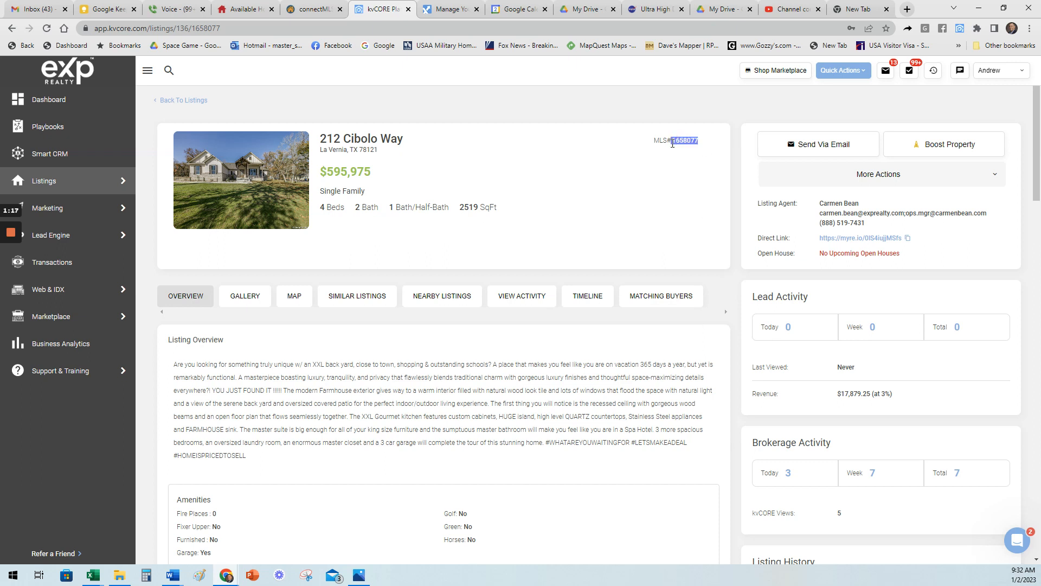
{"action": "mouse_move", "coordinate": [641, 193]}
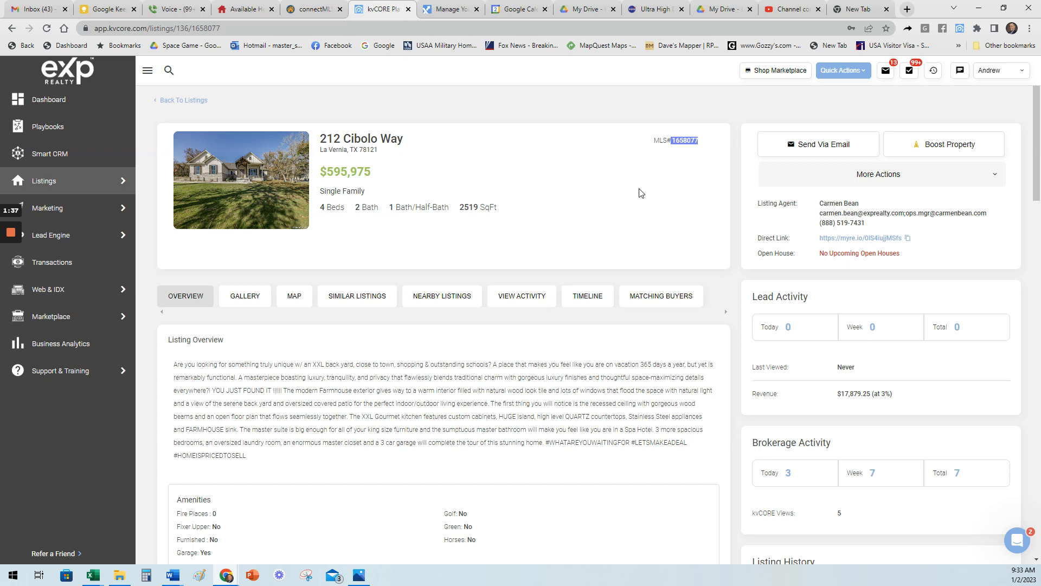
{"action": "mouse_move", "coordinate": [896, 180]}
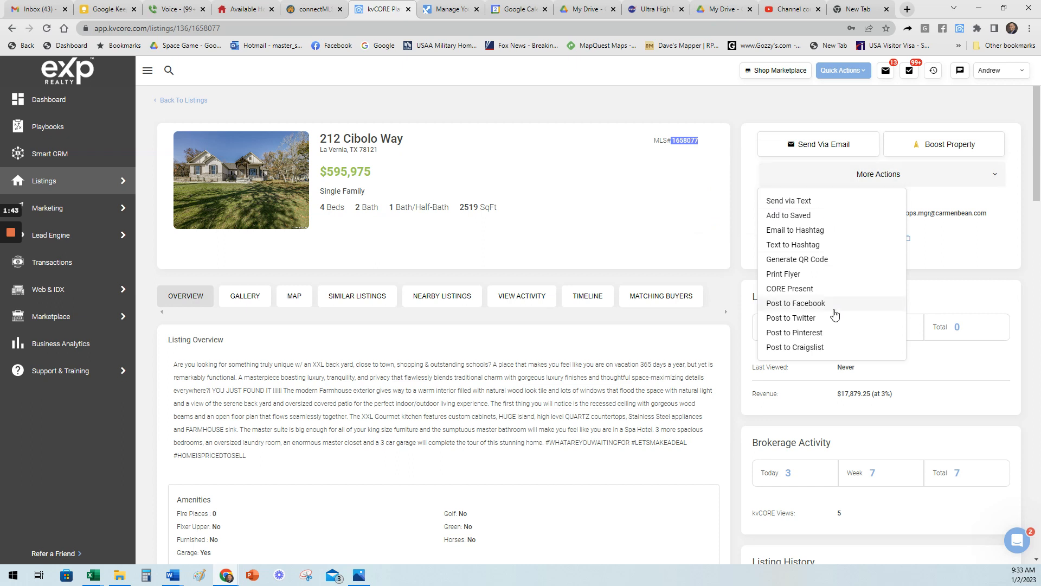
{"action": "left_click", "coordinate": [794, 347]}
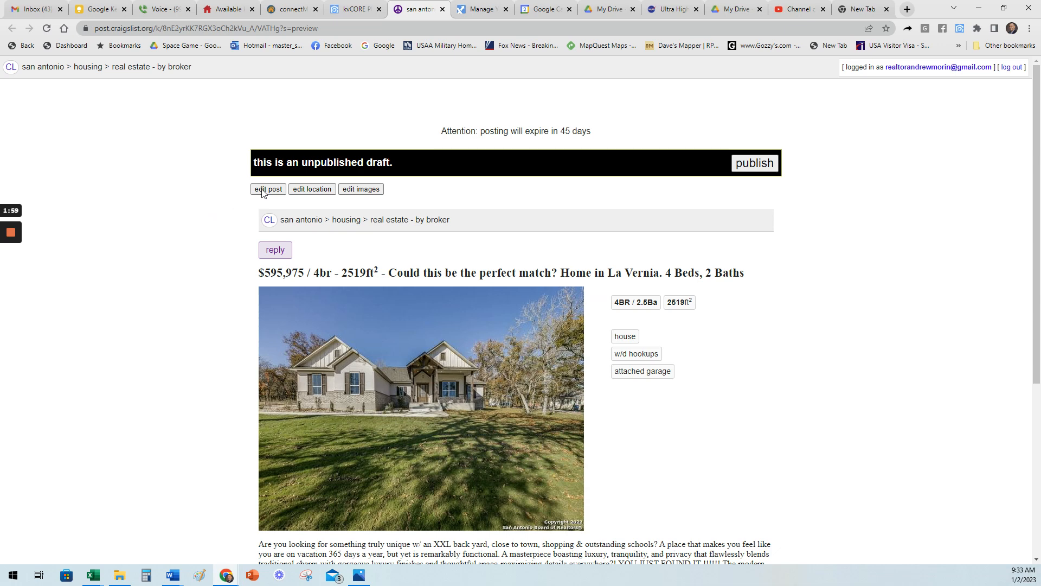
Step: Edit the draft description, replacing the code word ANDREWM1 with MLS number 1658077
{"action": "left_click", "coordinate": [268, 189]}
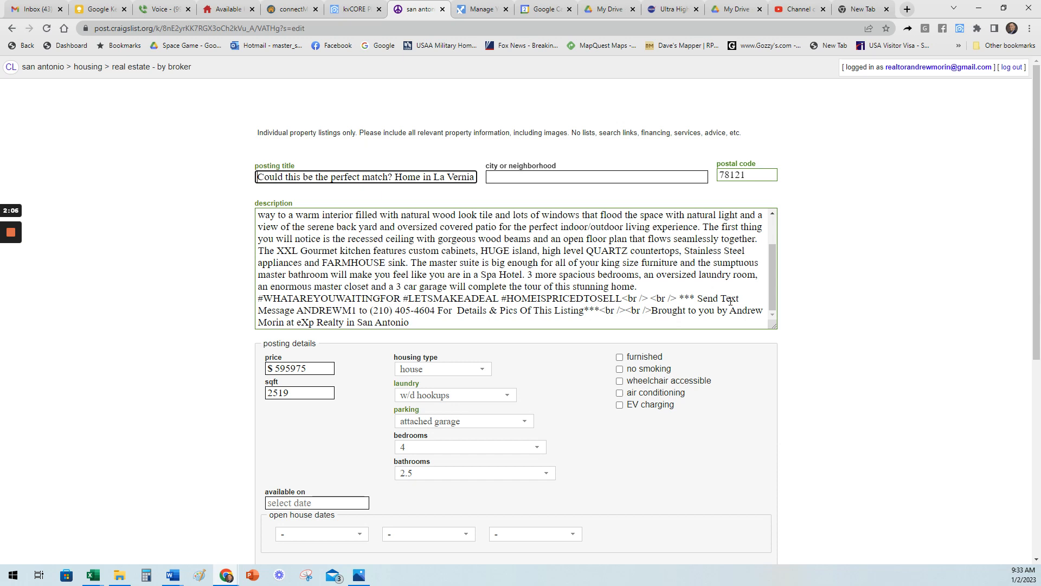
{"action": "double_click", "coordinate": [319, 311]}
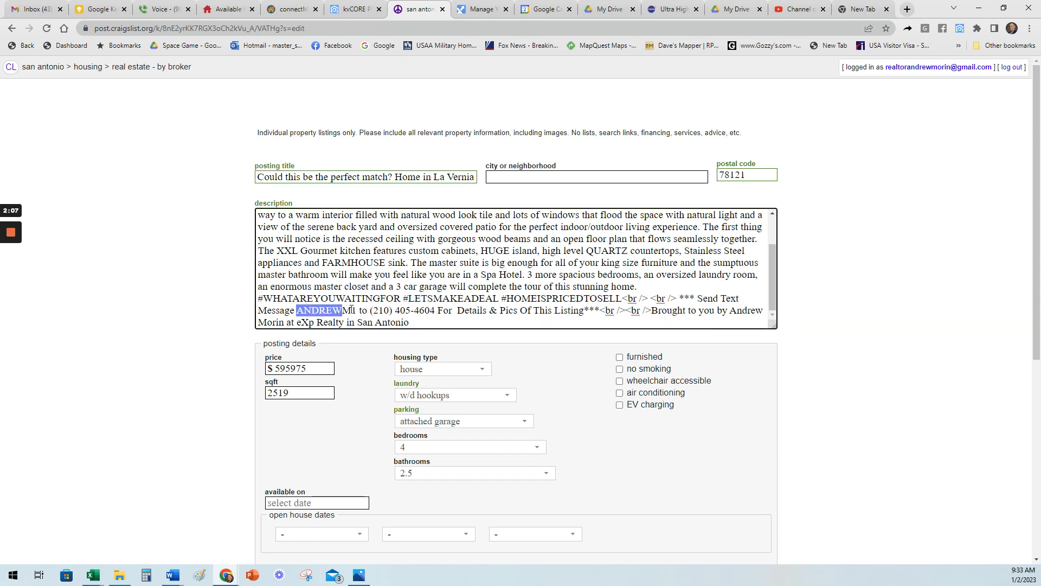
{"action": "type", "text": "1658077"}
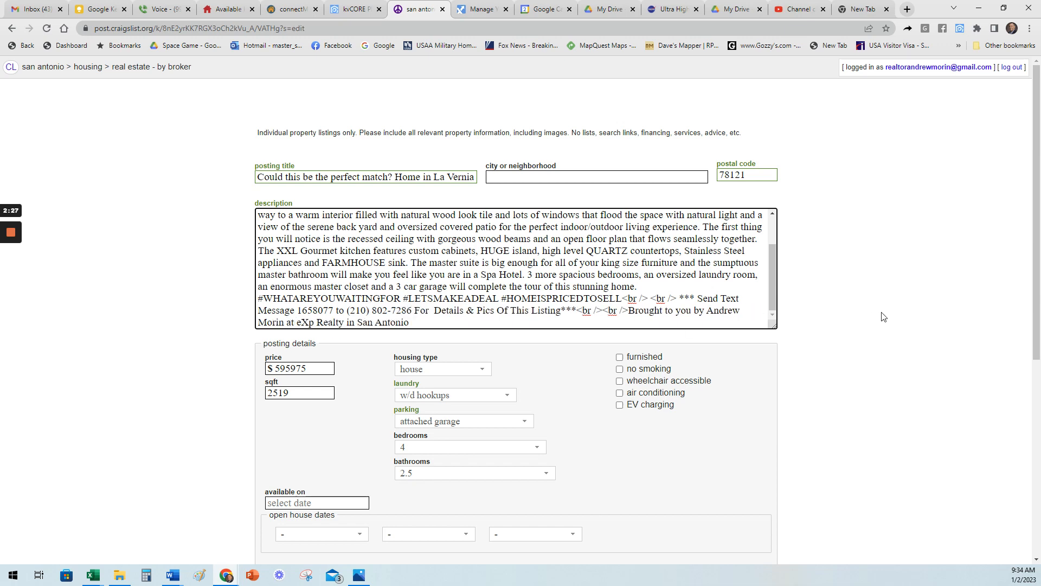
{"action": "scroll", "scroll_direction": "down", "scroll_amount": 3}
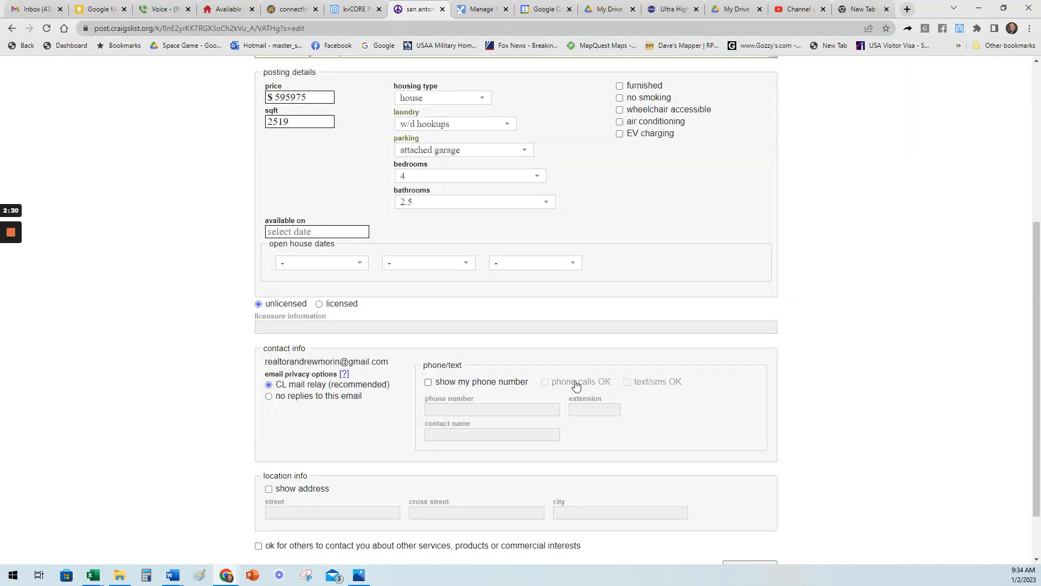
{"action": "left_click", "coordinate": [427, 382]}
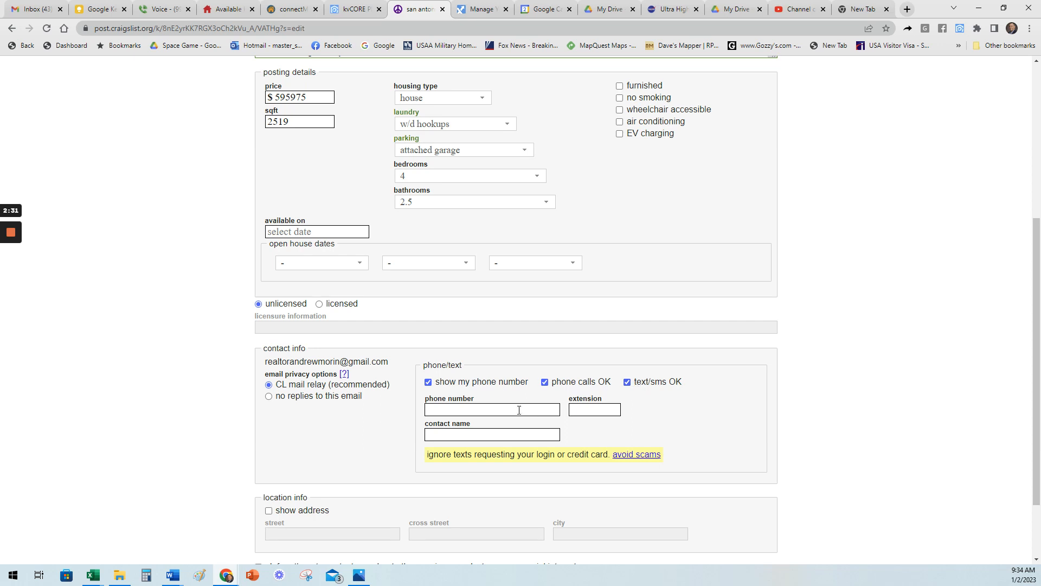
{"action": "type", "text": "(2108"}
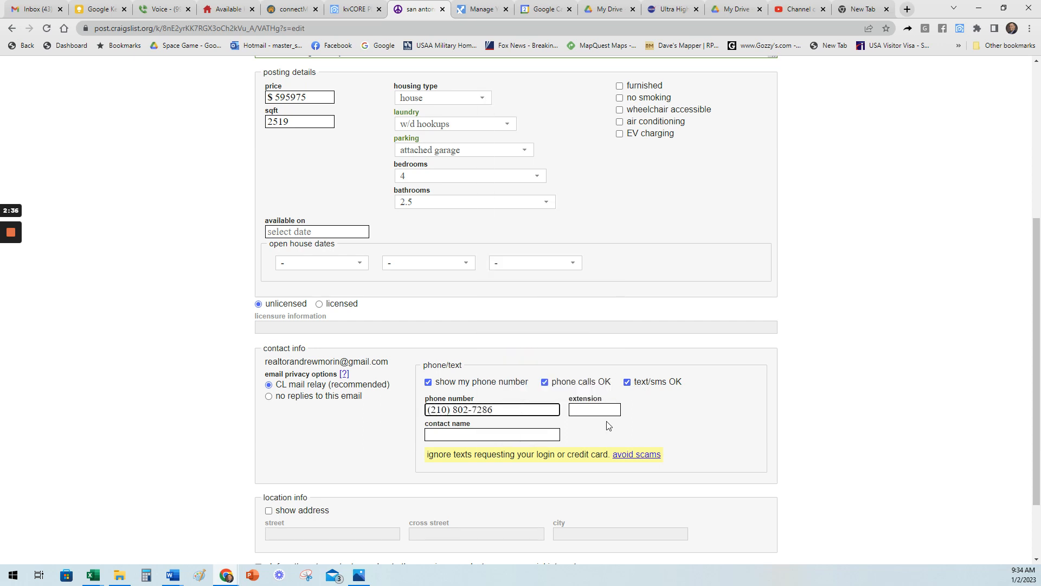
{"action": "left_click", "coordinate": [491, 434]}
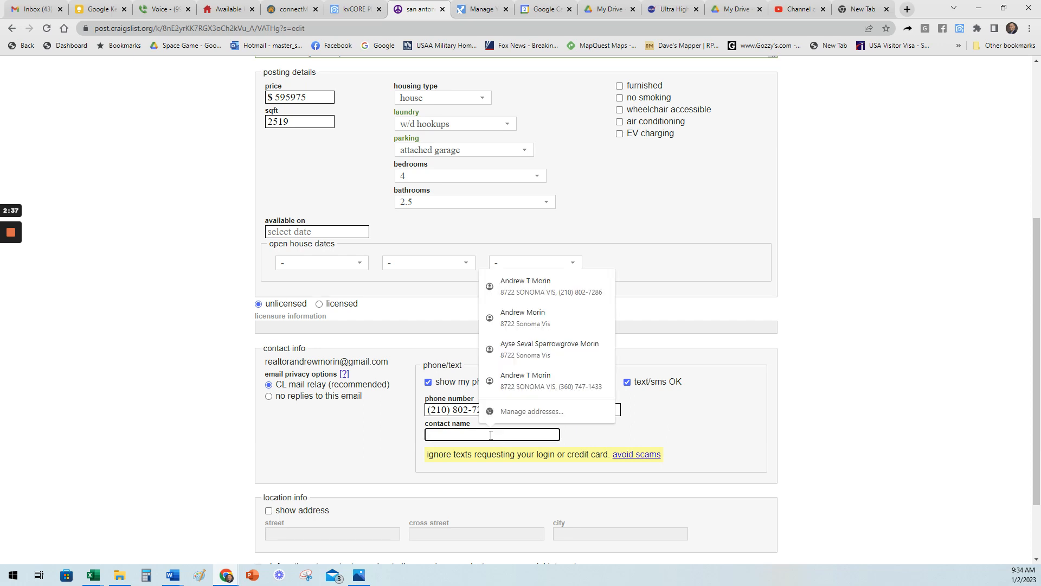
{"action": "type", "text": "Andrew"}
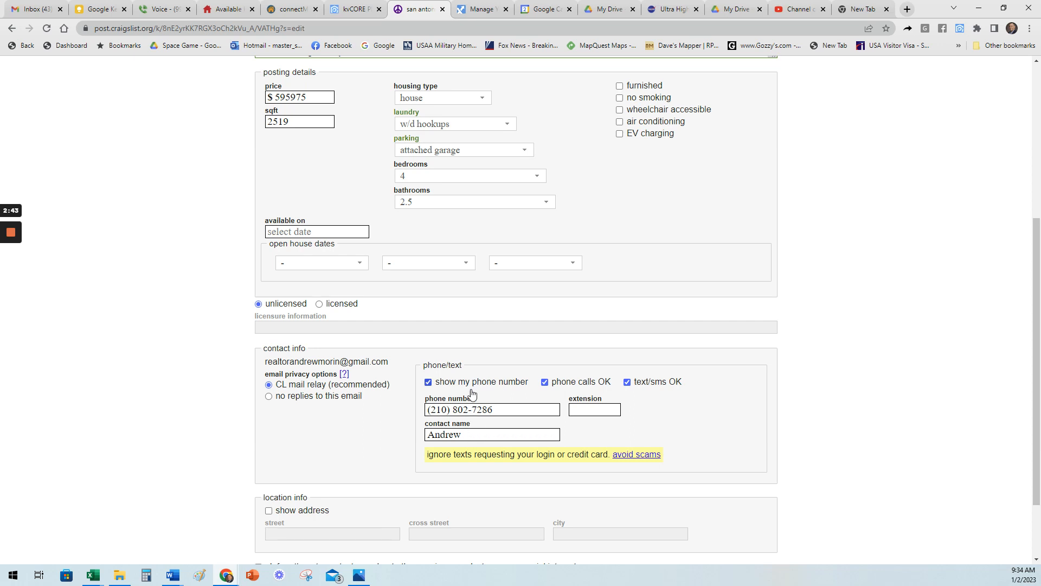
Step: Toggle the phone-number option back on and review the description text
{"action": "left_click", "coordinate": [427, 382]}
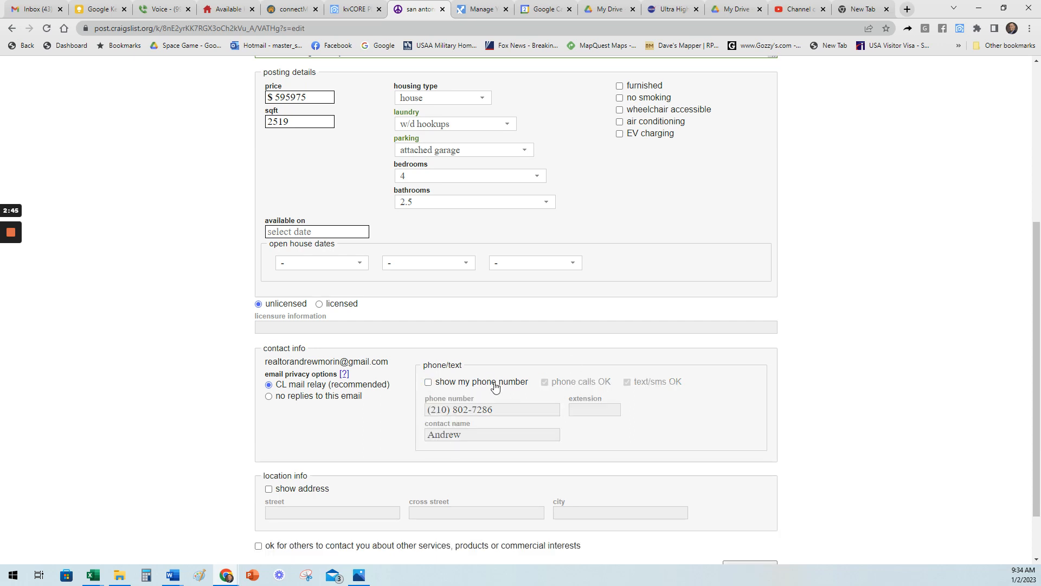
{"action": "left_click", "coordinate": [427, 381]}
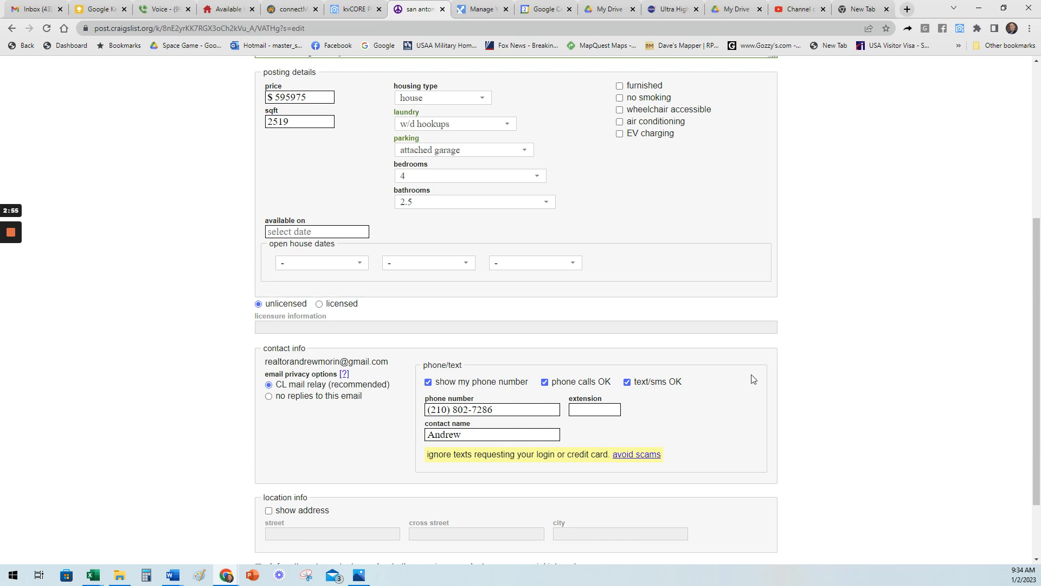
{"action": "scroll", "scroll_direction": "up", "scroll_amount": 3}
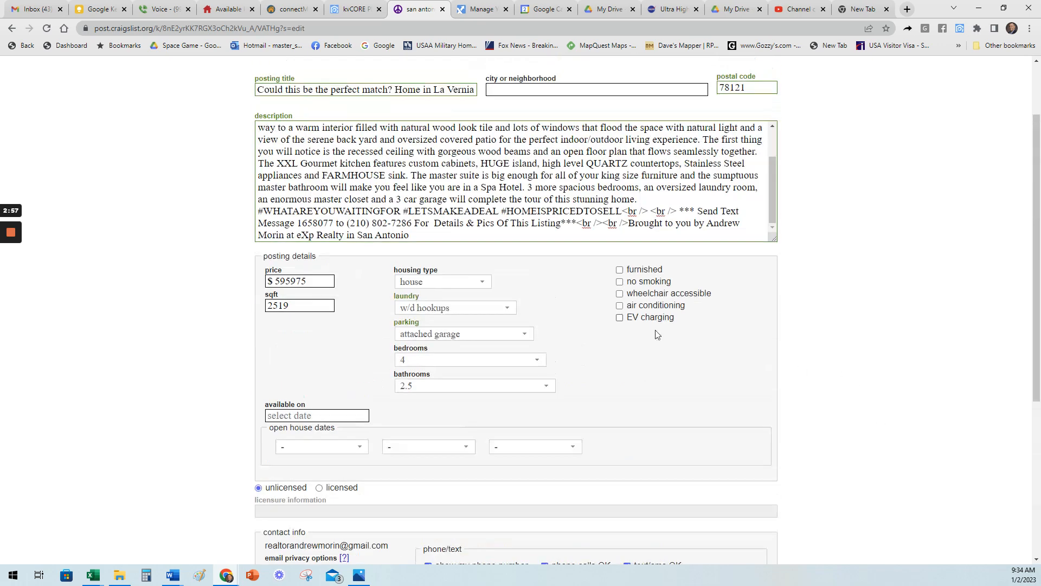
{"action": "scroll", "scroll_direction": "down", "scroll_amount": 3}
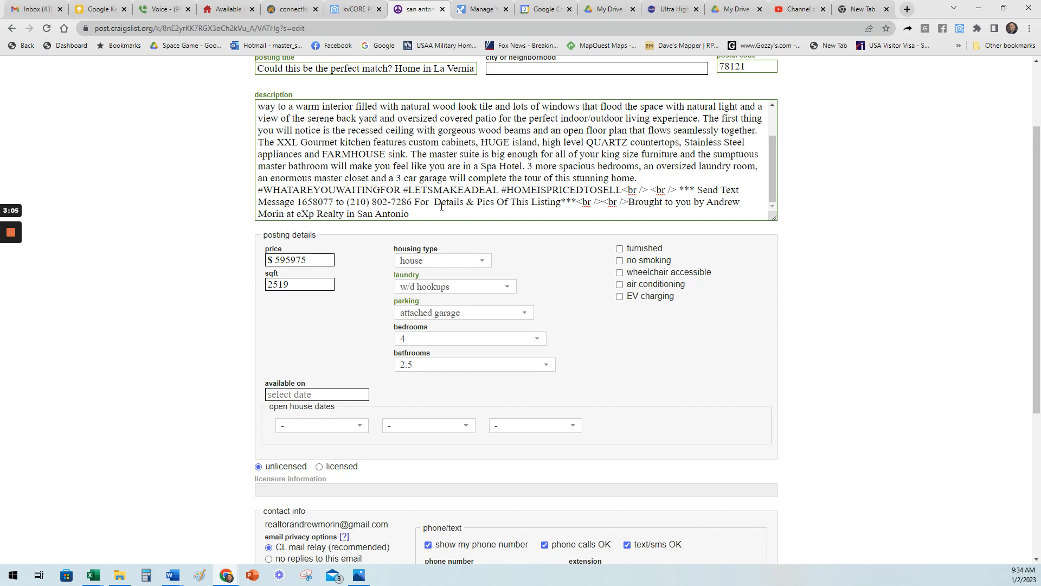
{"action": "scroll", "scroll_direction": "down", "scroll_amount": 3}
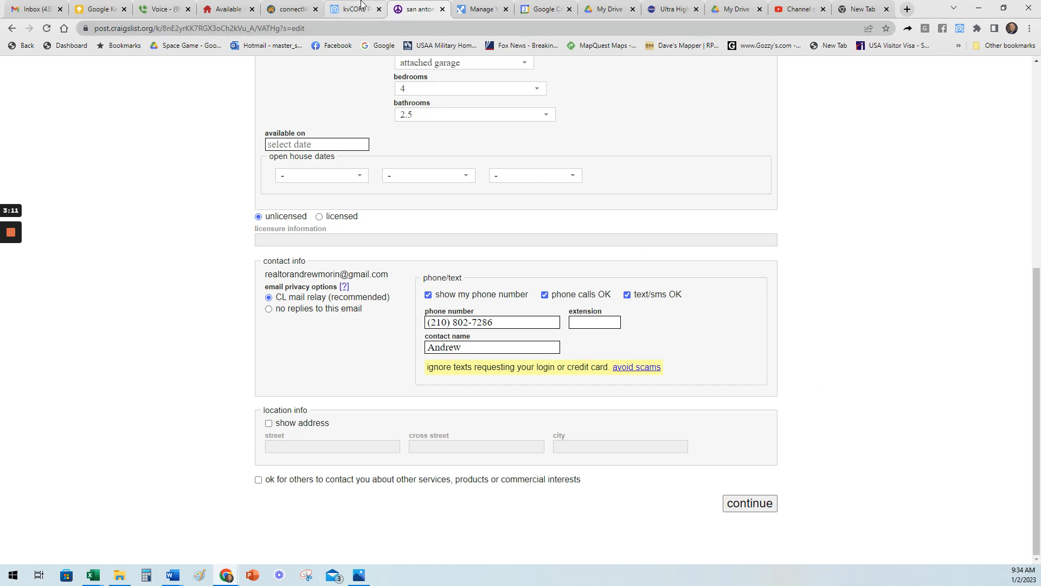
Step: Return to the kvCORE listing and view the agent's account contact details
{"action": "left_click", "coordinate": [354, 8]}
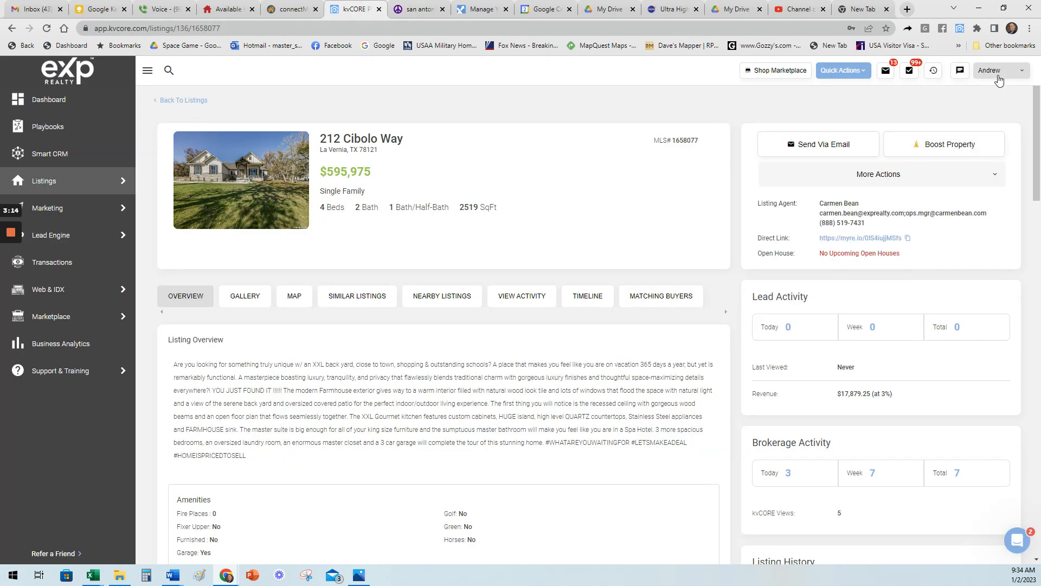
{"action": "left_click", "coordinate": [1002, 70]}
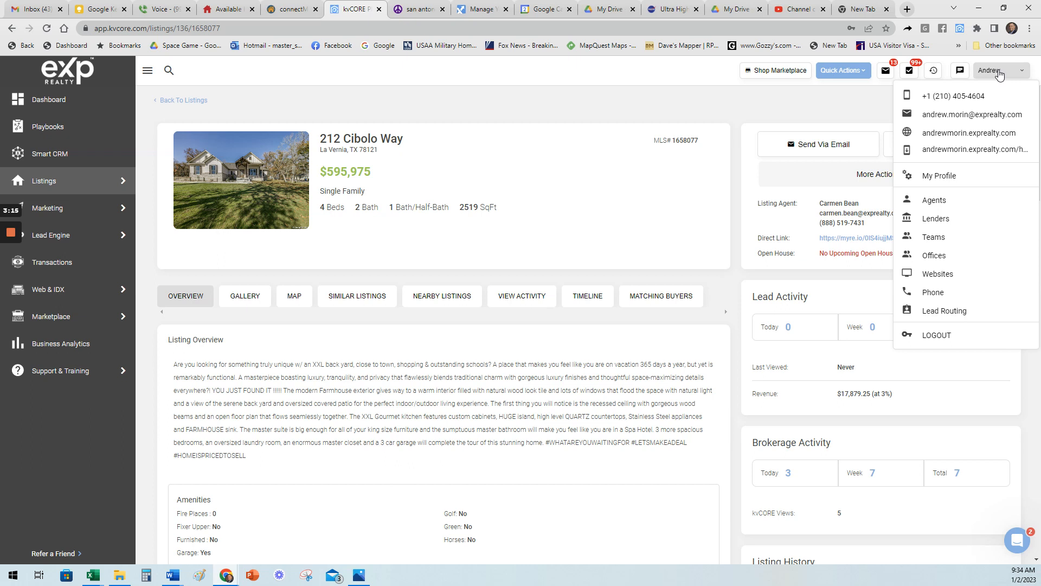
{"action": "mouse_move", "coordinate": [954, 96]}
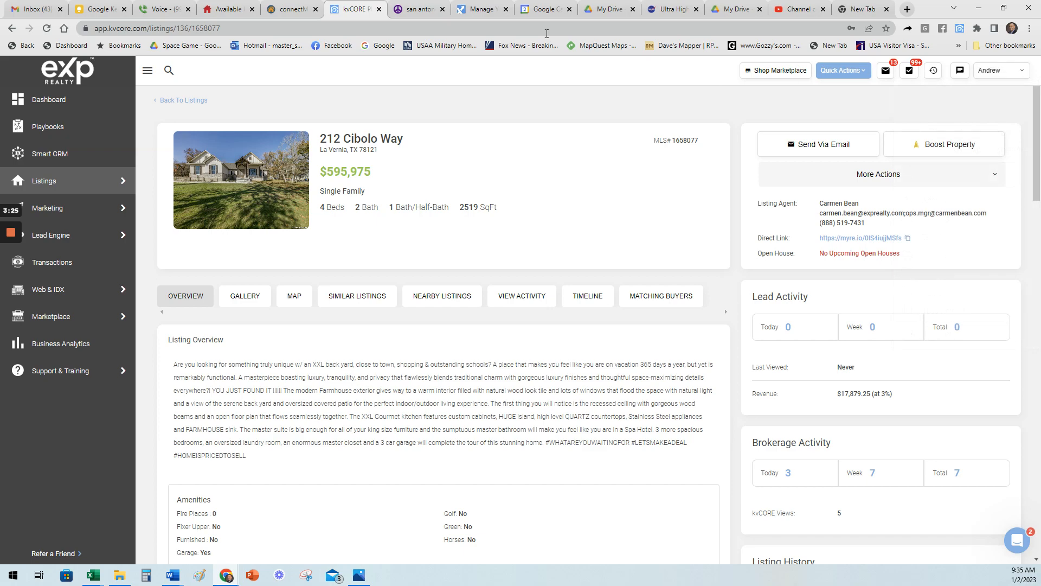
Step: Continue to the Craigslist draft preview and publish the La Vernia home post
{"action": "left_click", "coordinate": [423, 9]}
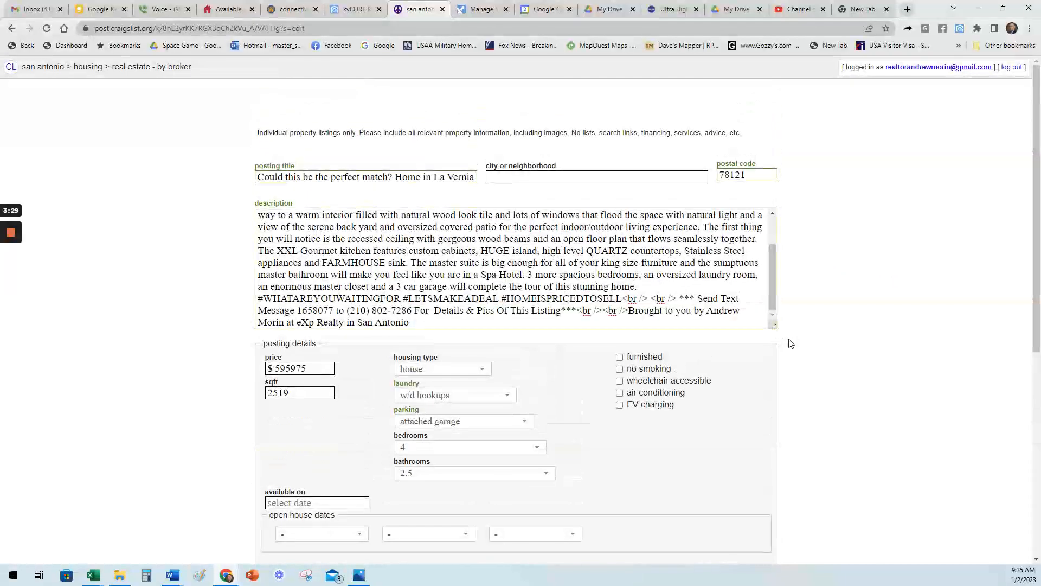
{"action": "scroll", "scroll_direction": "down", "scroll_amount": 3}
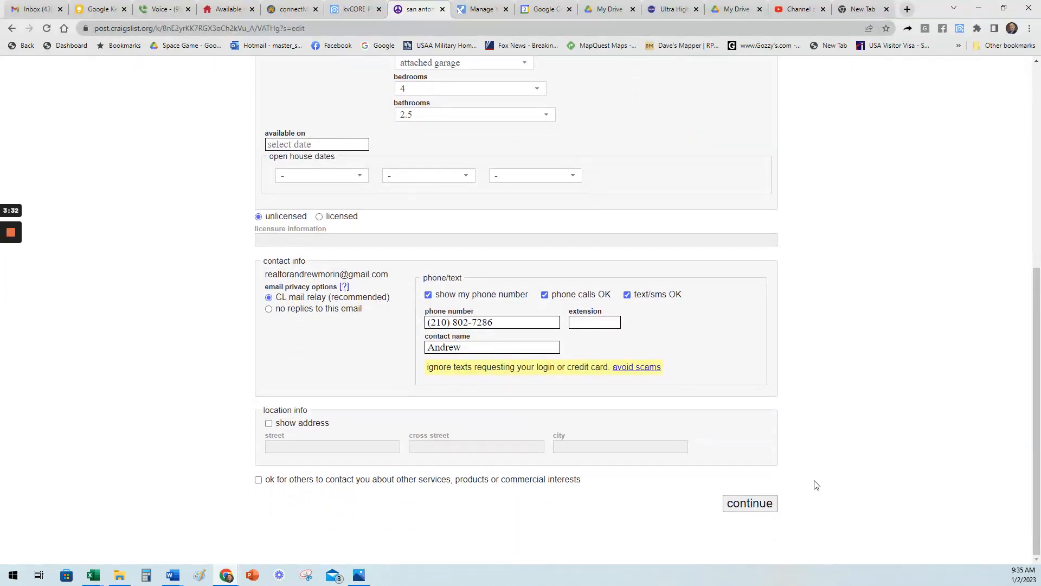
{"action": "left_click", "coordinate": [749, 504]}
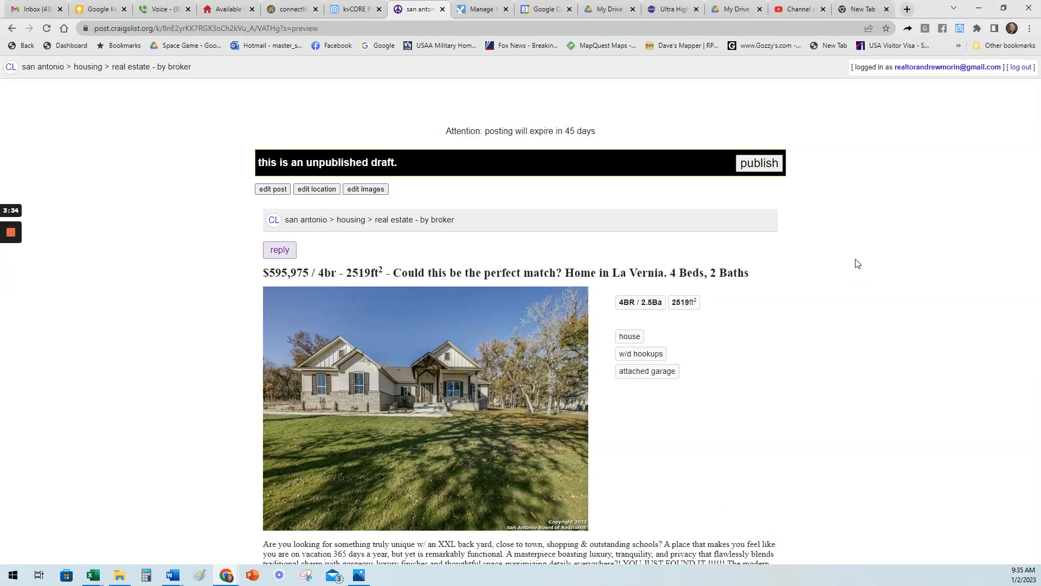
{"action": "left_click", "coordinate": [760, 162]}
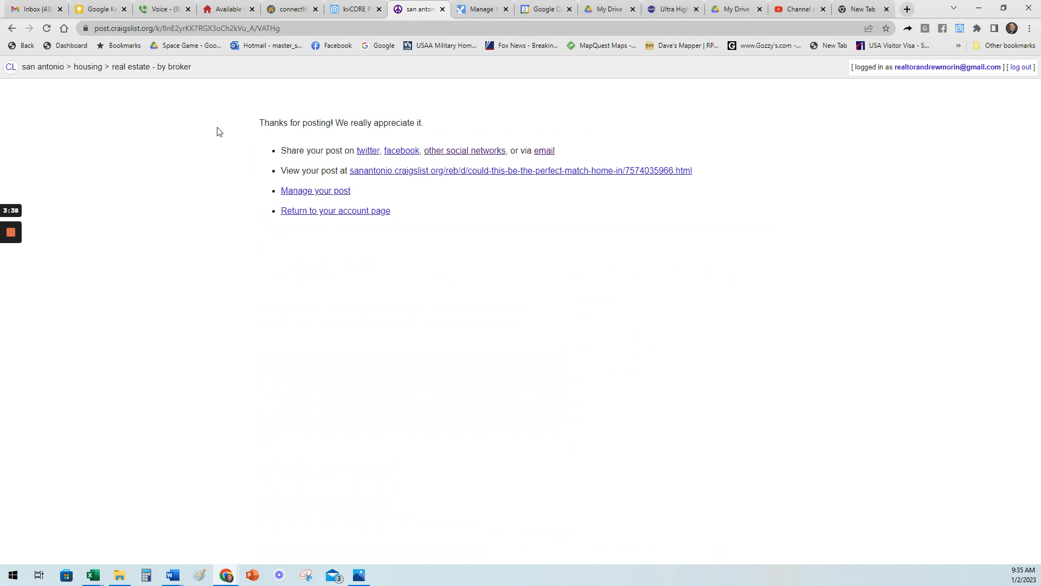
{"action": "mouse_move", "coordinate": [236, 210]}
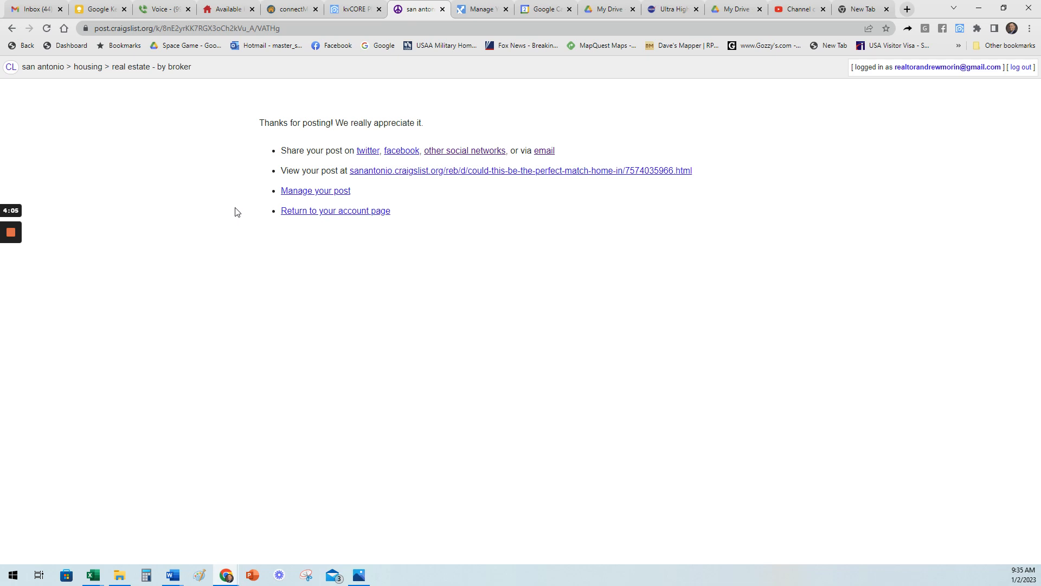
{"action": "mouse_move", "coordinate": [154, 224]}
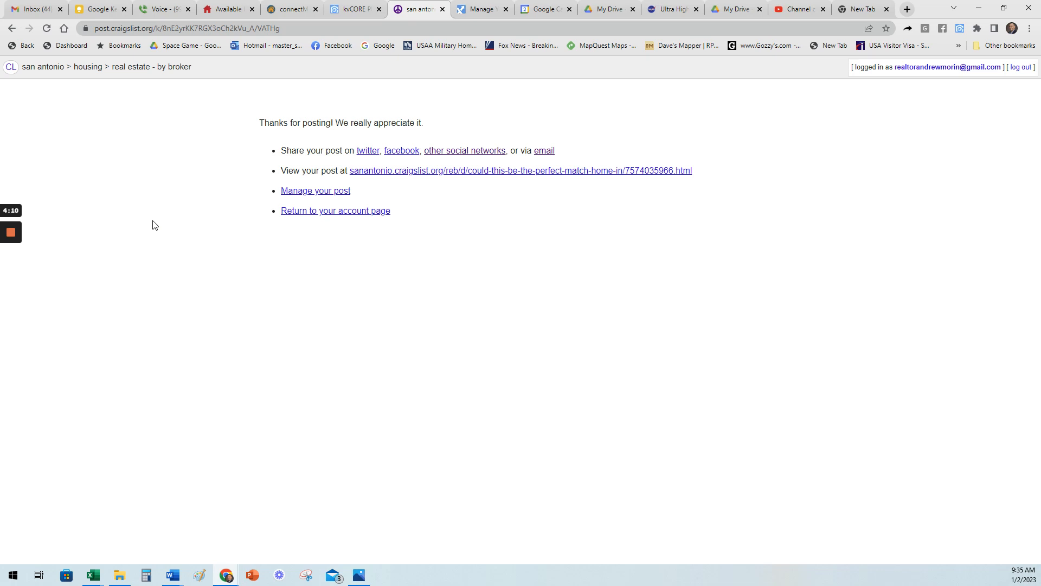
{"action": "mouse_move", "coordinate": [131, 226]}
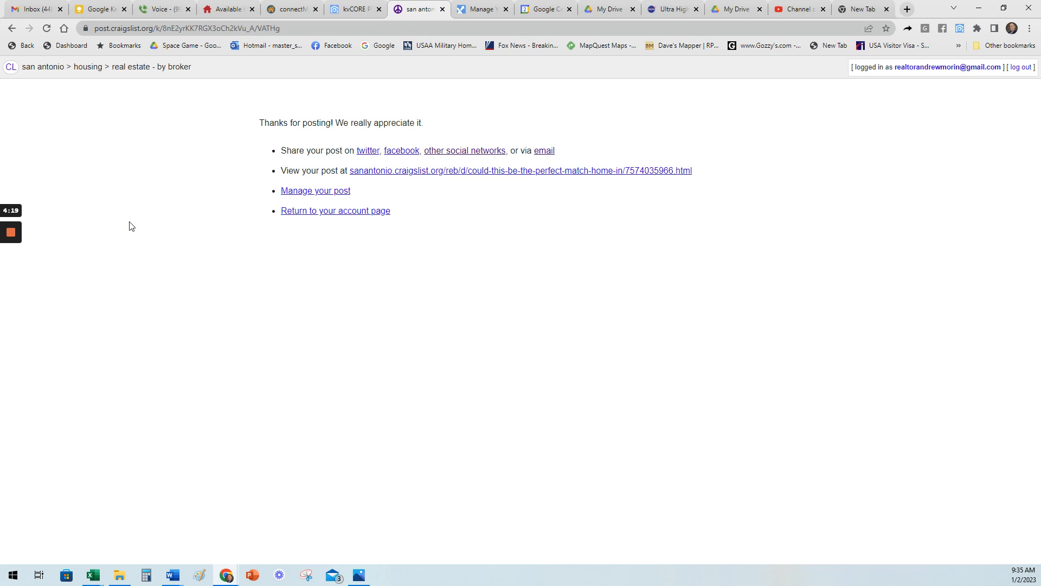
{"action": "mouse_move", "coordinate": [55, 308]}
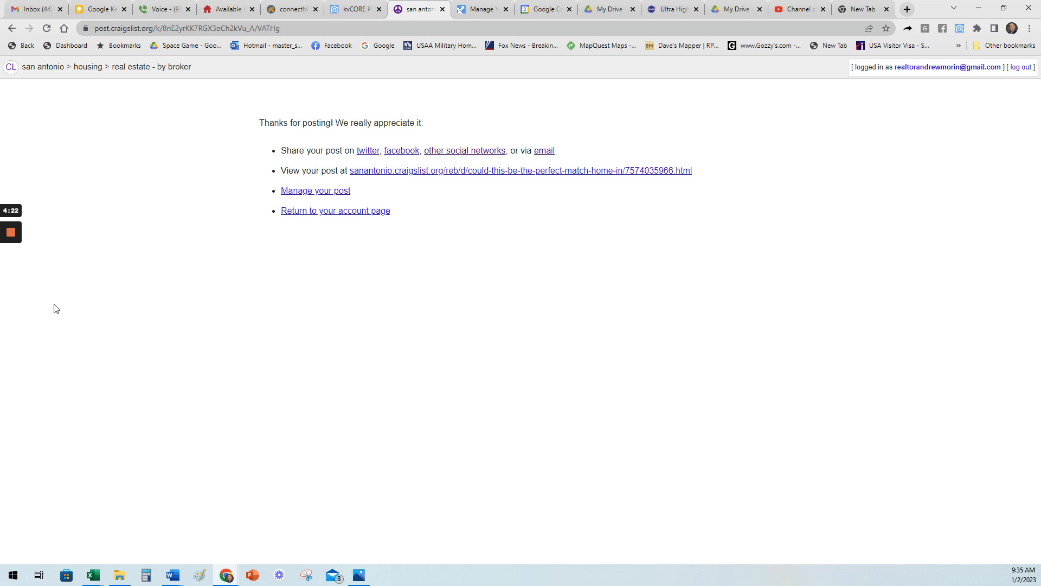